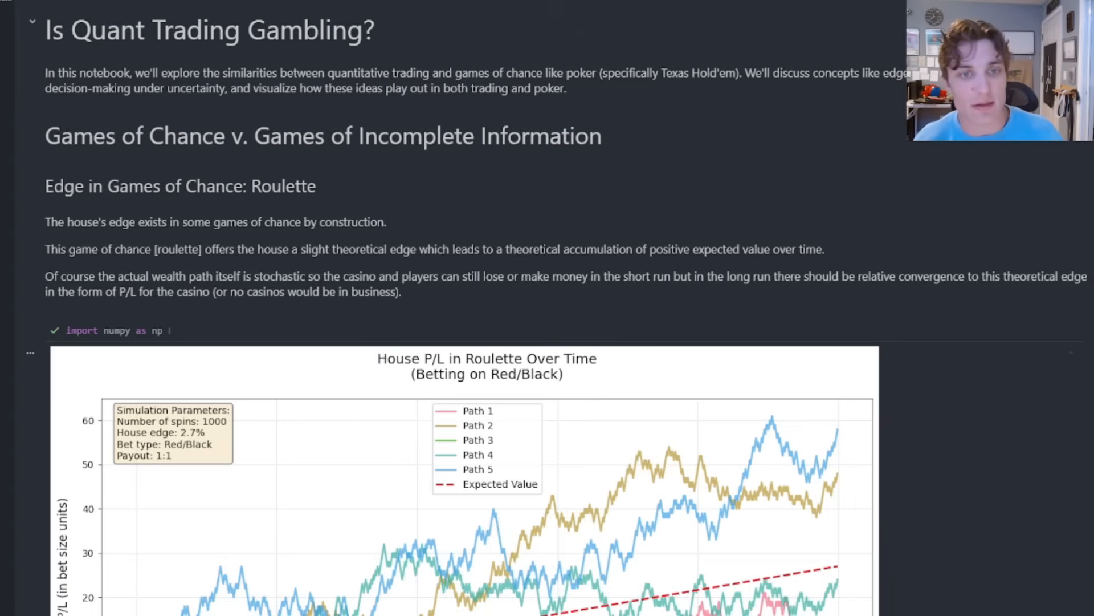
pyautogui.scroll(-3)
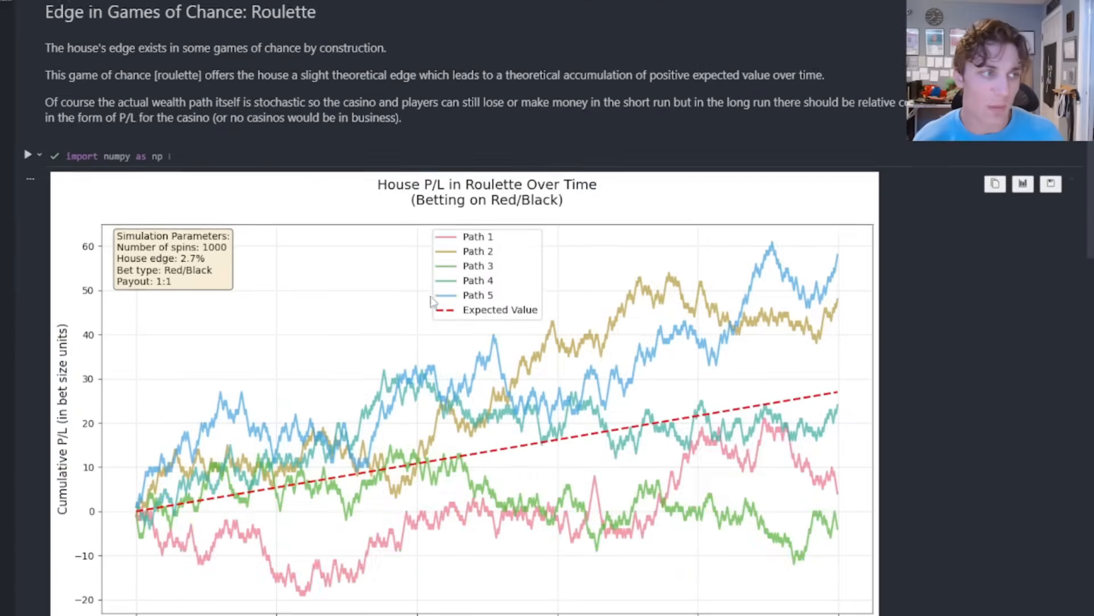
pyautogui.scroll(-3)
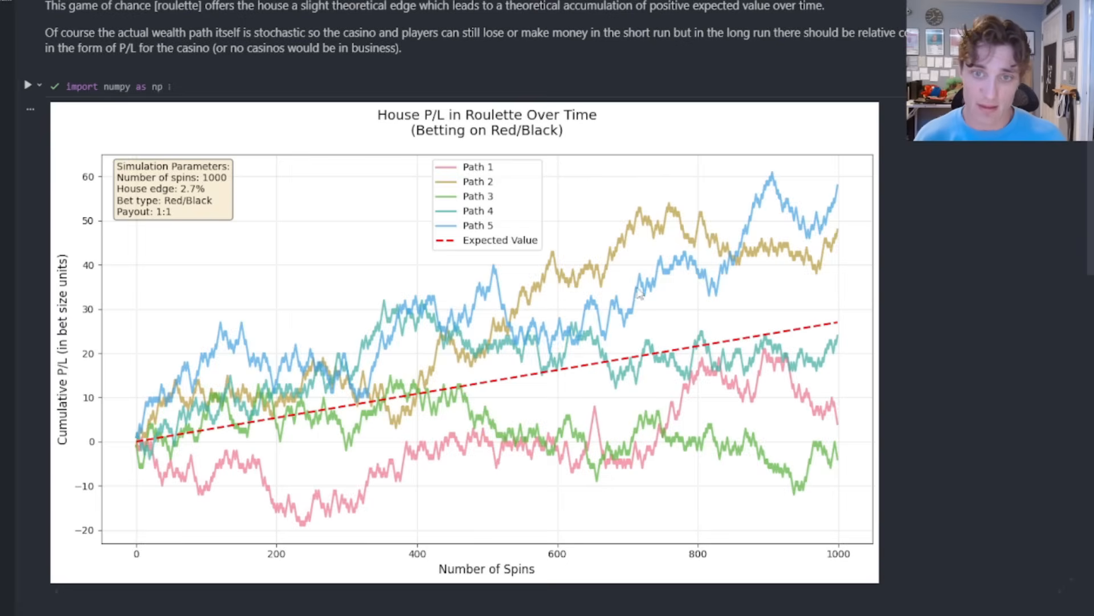
pyautogui.moveTo(796, 241)
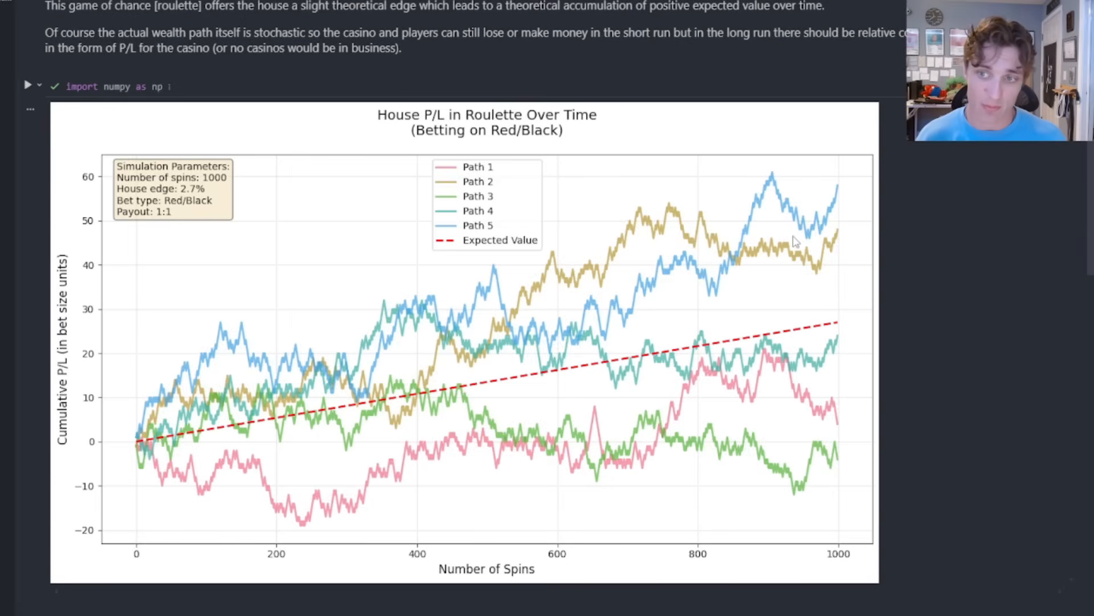
pyautogui.moveTo(773, 281)
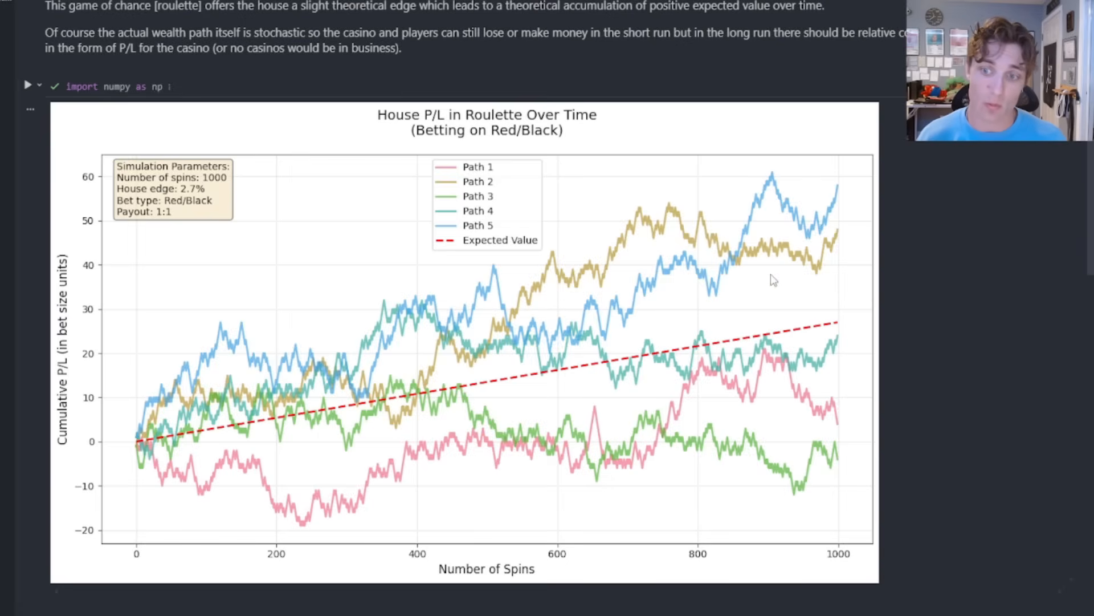
pyautogui.moveTo(842, 420)
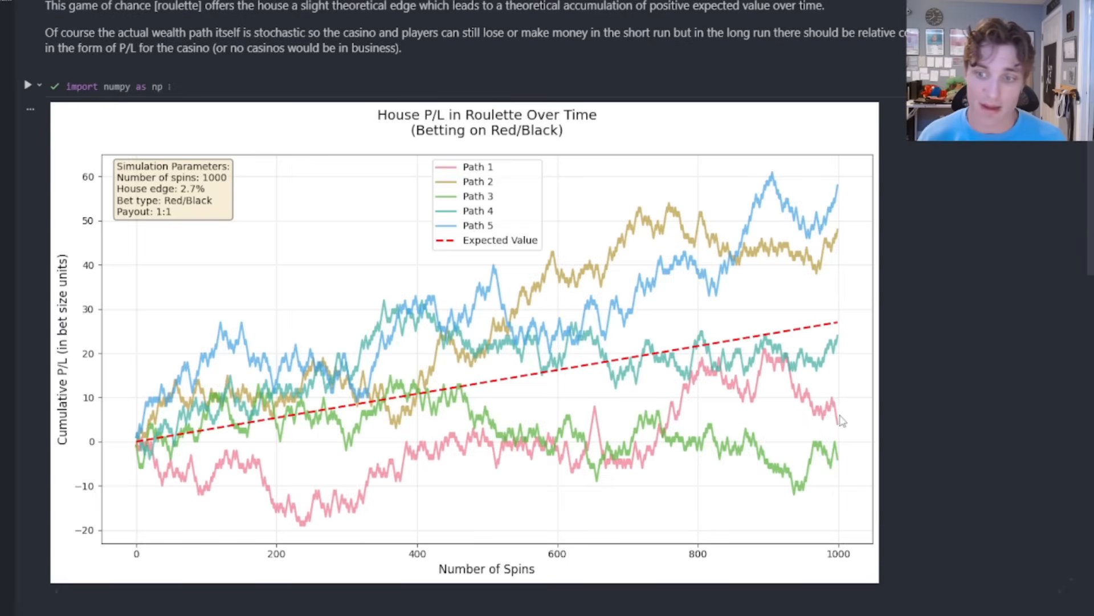
pyautogui.moveTo(429, 420)
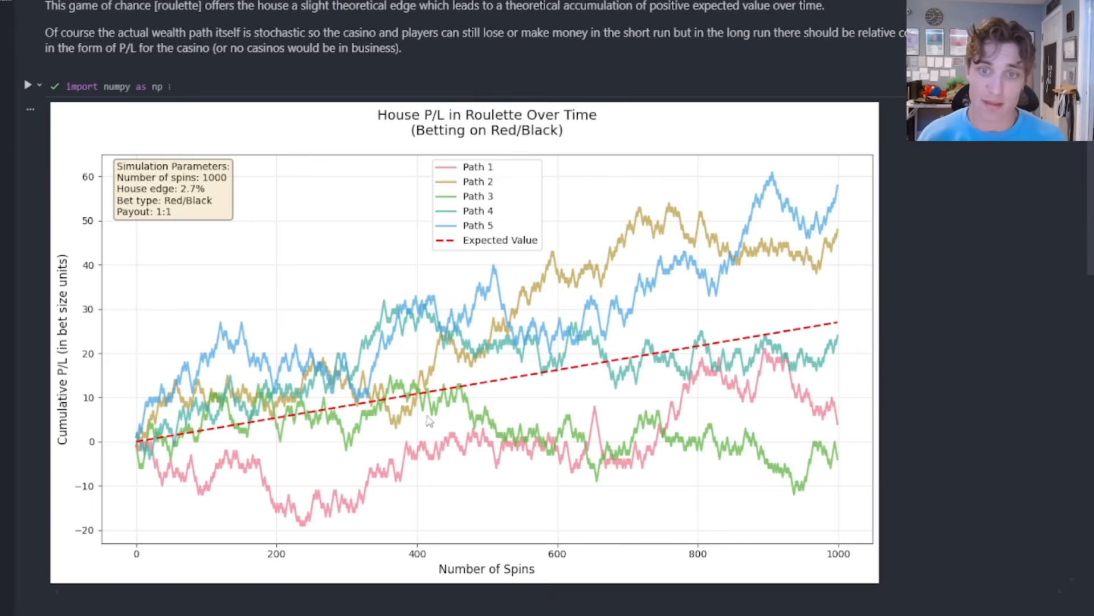
pyautogui.moveTo(765, 435)
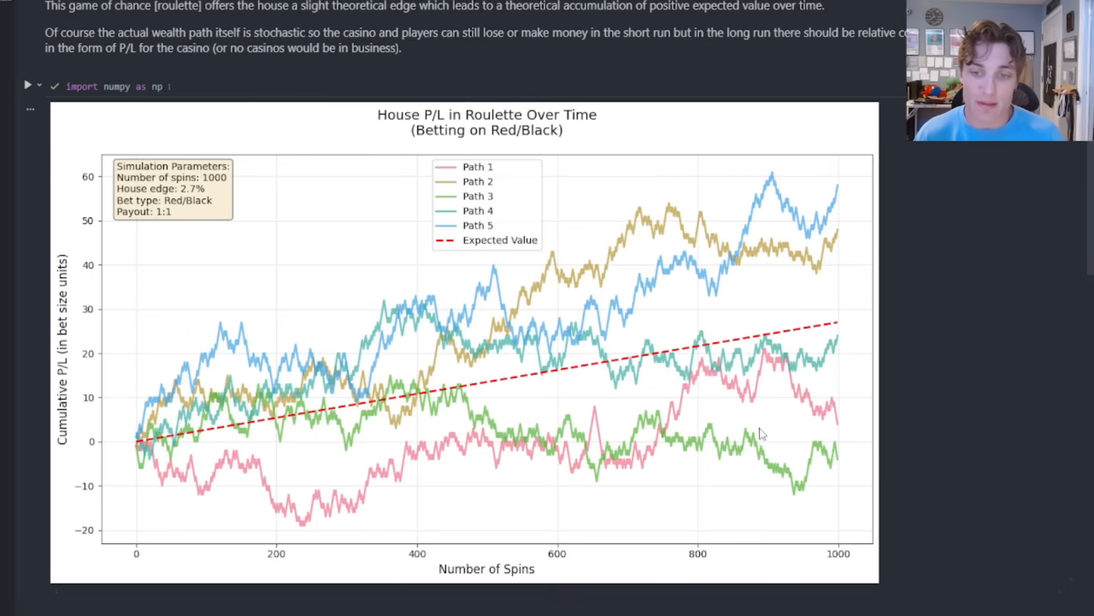
pyautogui.moveTo(836, 447)
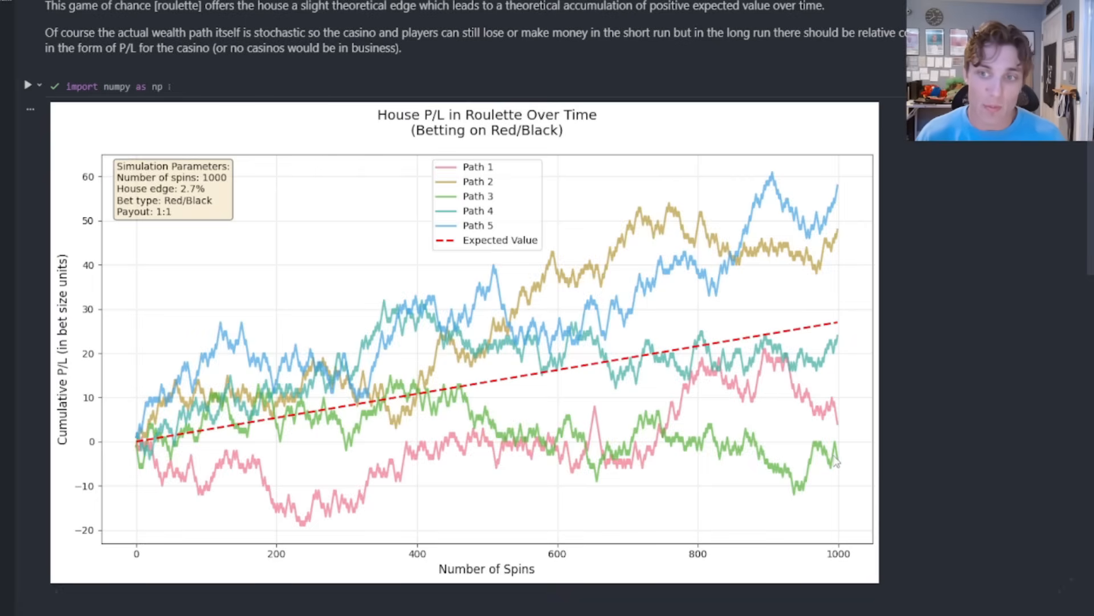
pyautogui.moveTo(838, 194)
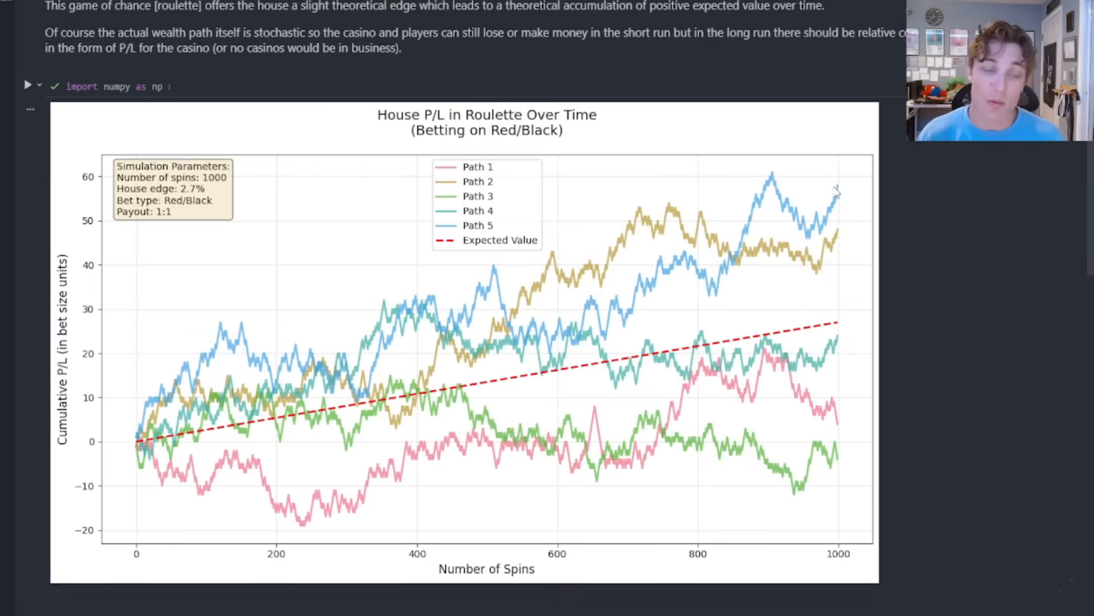
pyautogui.moveTo(853, 312)
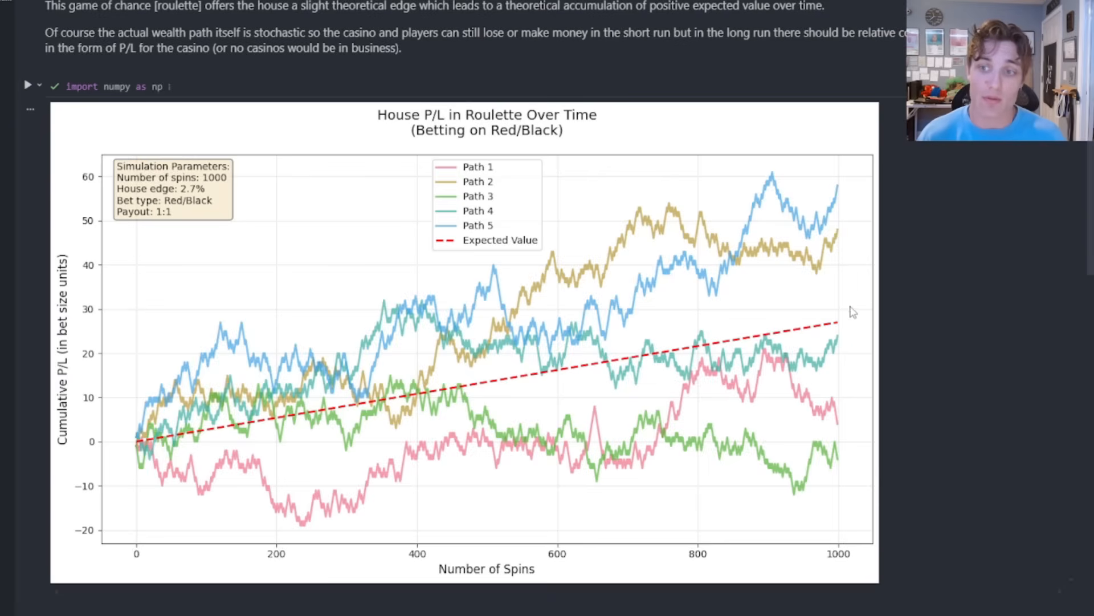
pyautogui.moveTo(838, 336)
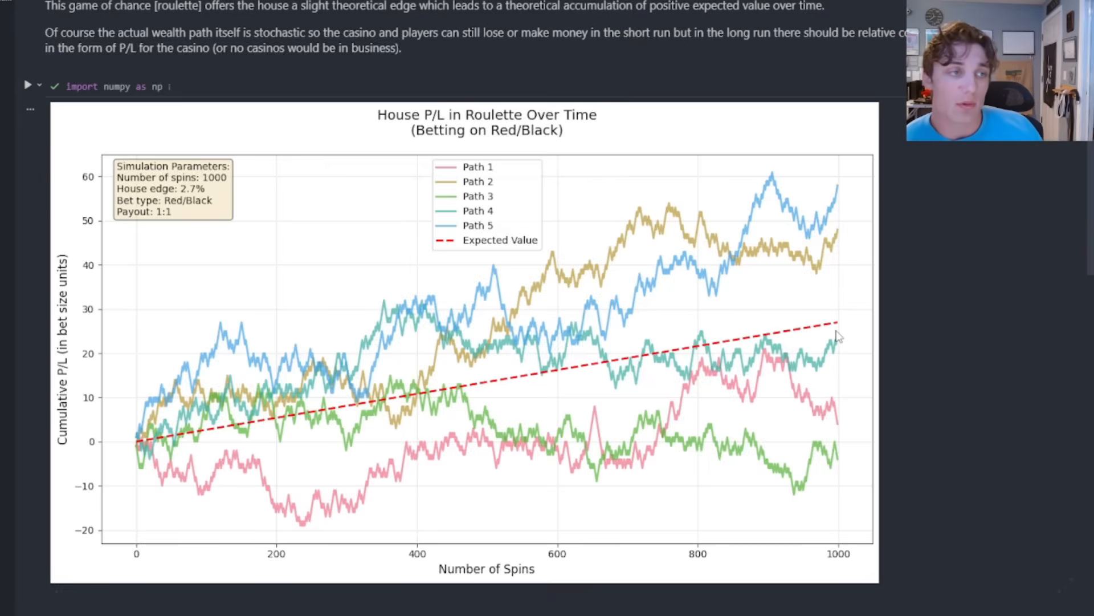
pyautogui.scroll(-3)
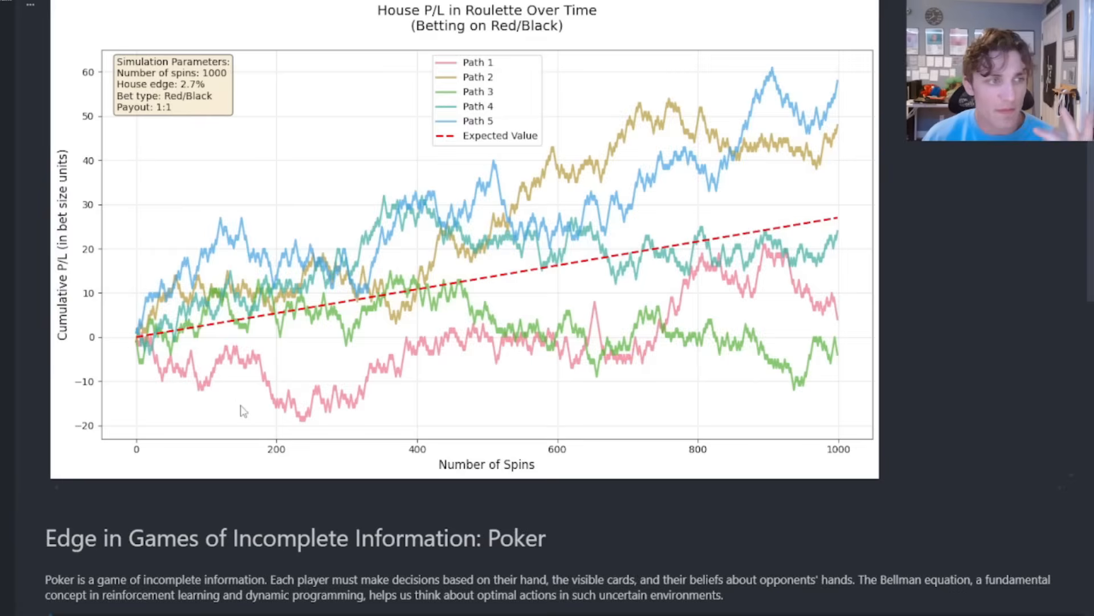
pyautogui.scroll(-3)
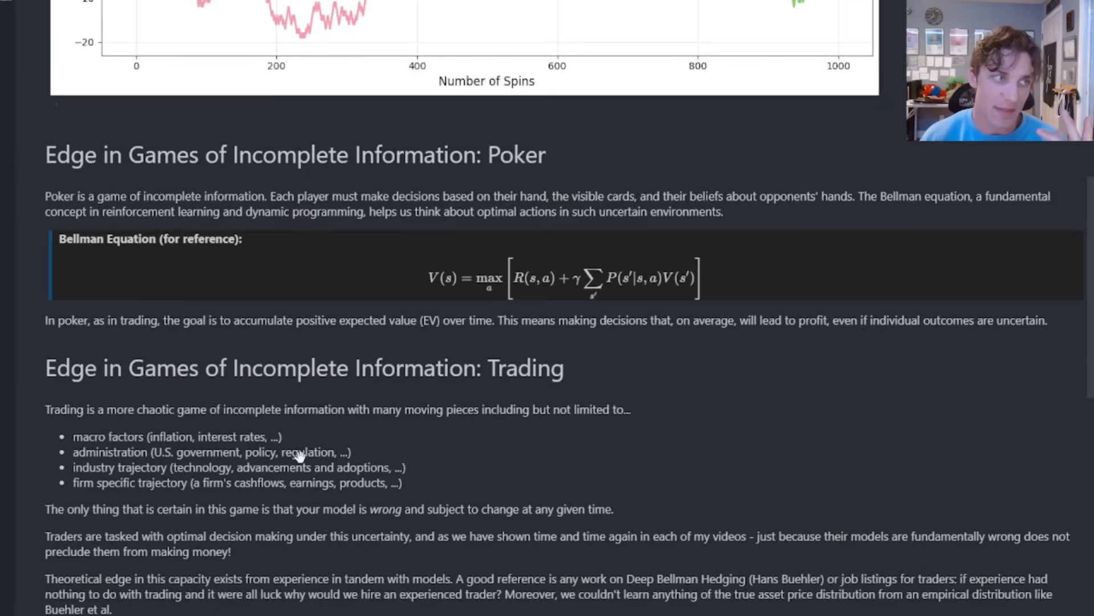
pyautogui.scroll(-3)
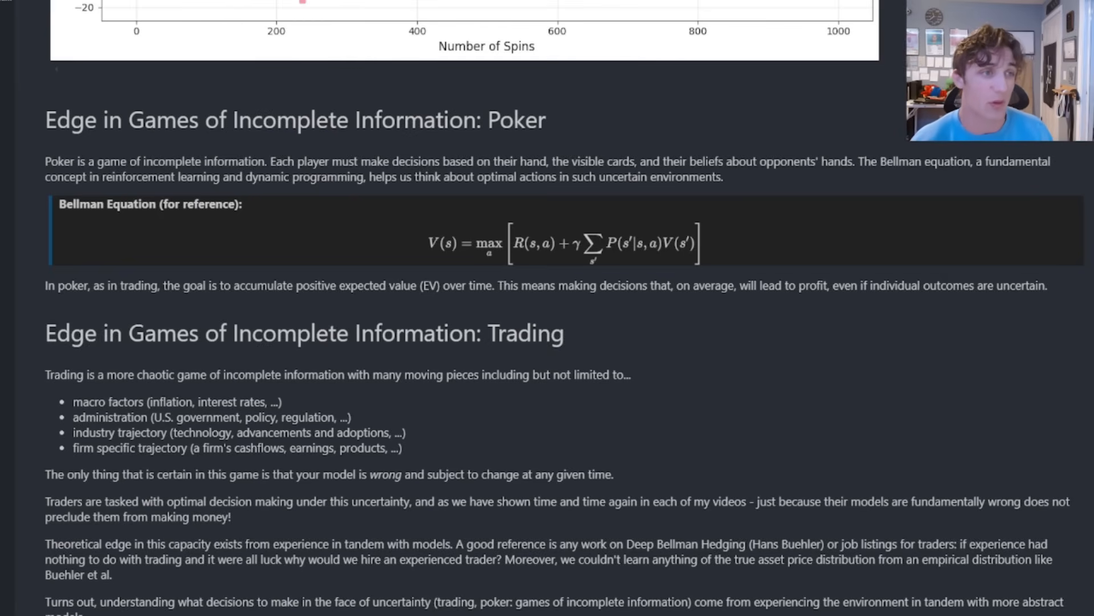
pyautogui.scroll(-3)
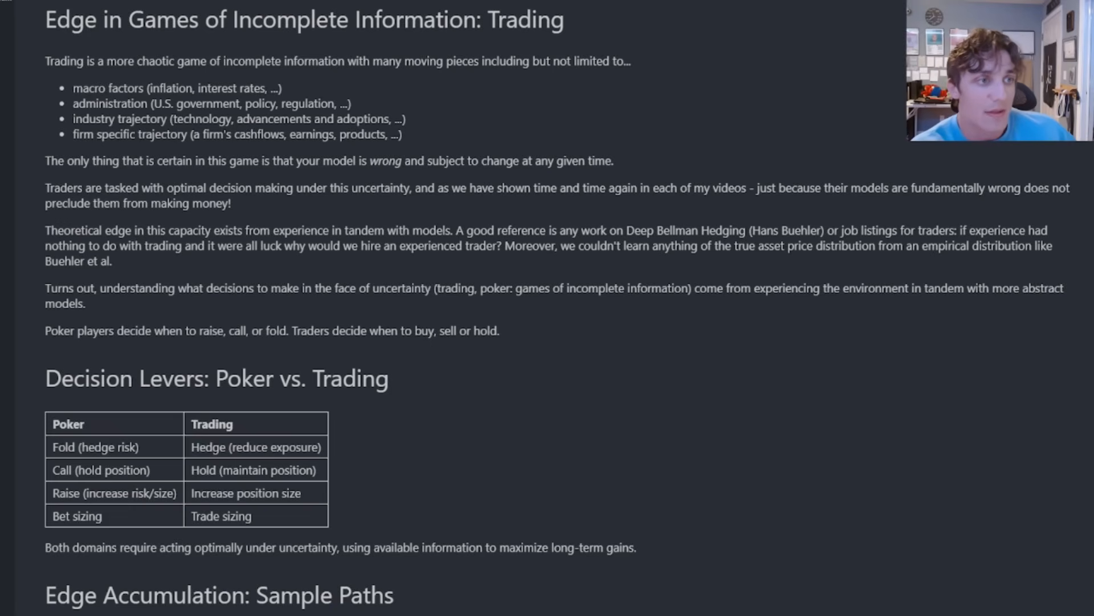
pyautogui.scroll(-3)
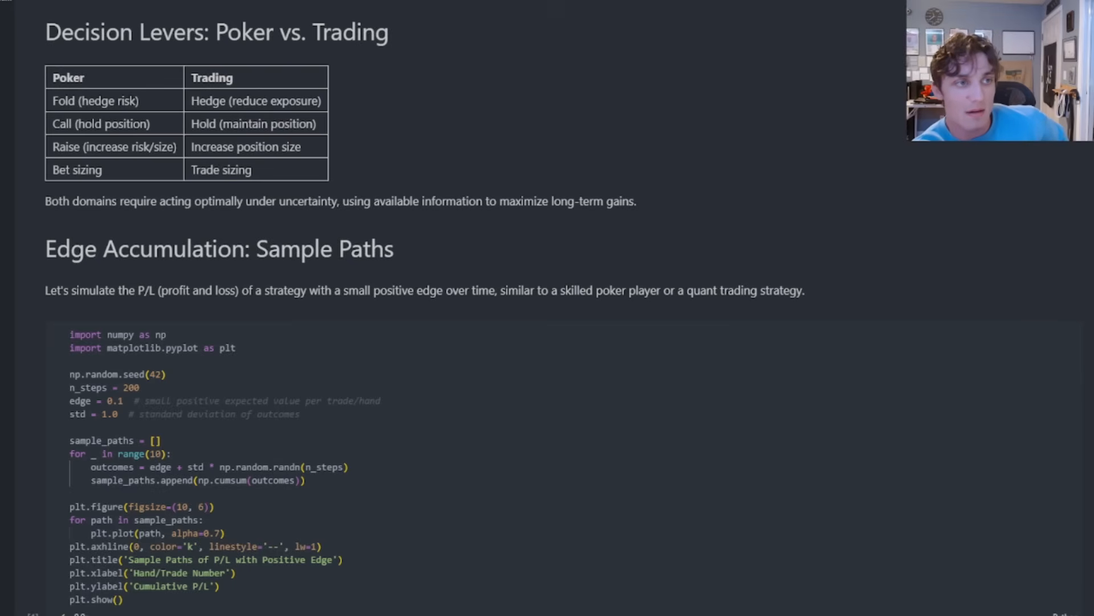
pyautogui.scroll(-3)
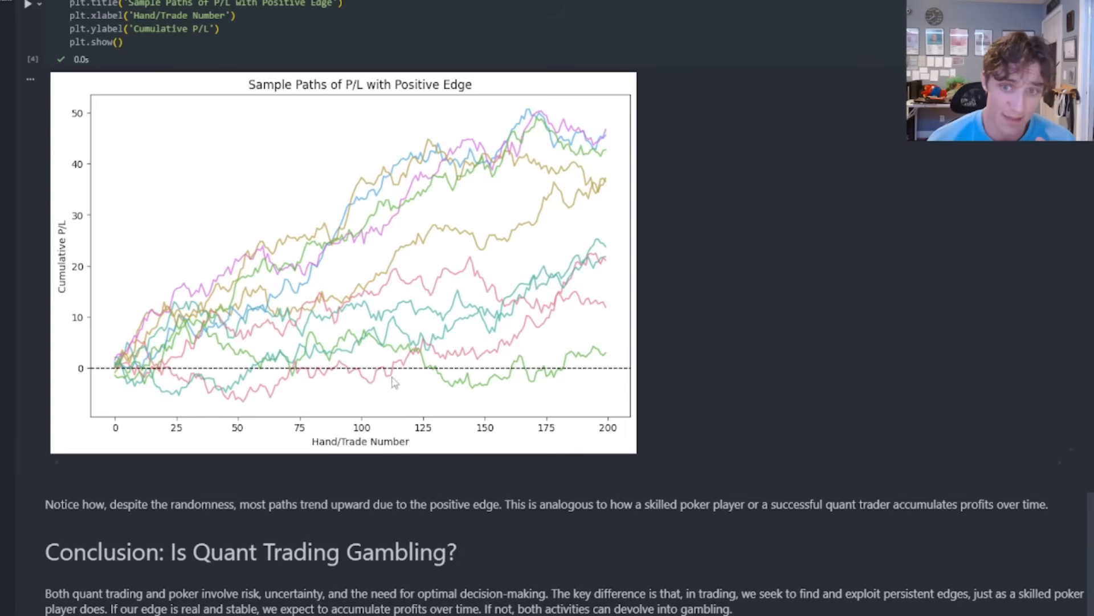
pyautogui.moveTo(581, 243)
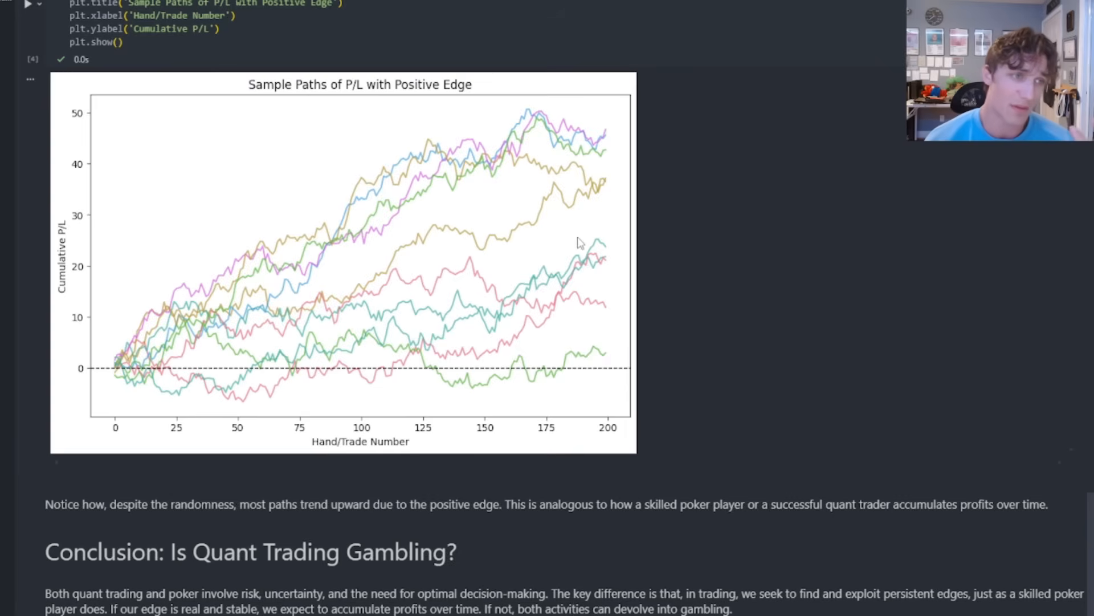
pyautogui.moveTo(492, 276)
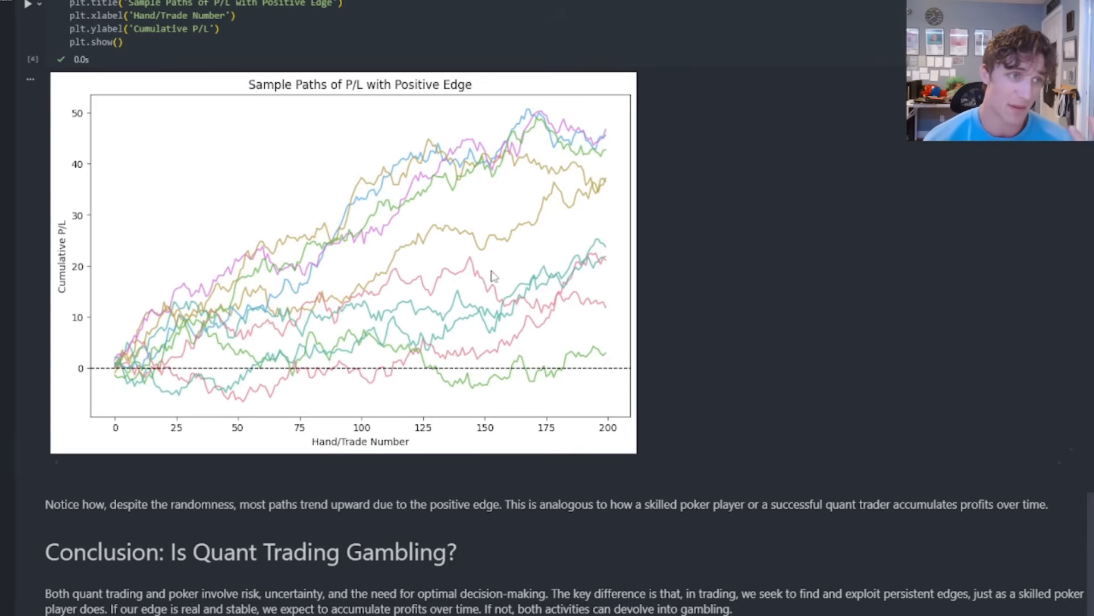
pyautogui.moveTo(545, 260)
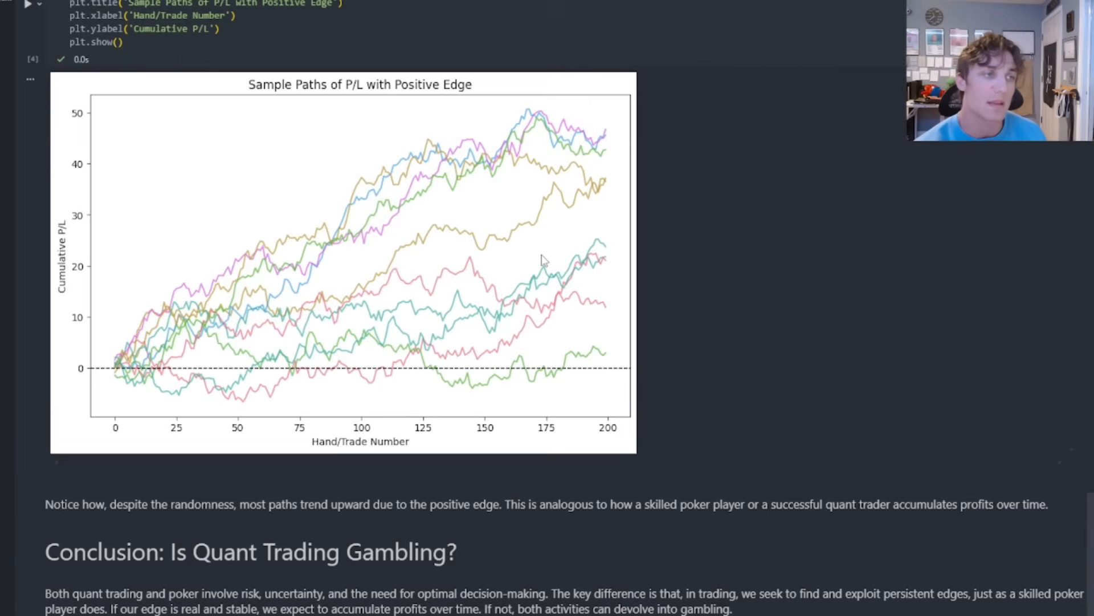
pyautogui.moveTo(536, 322)
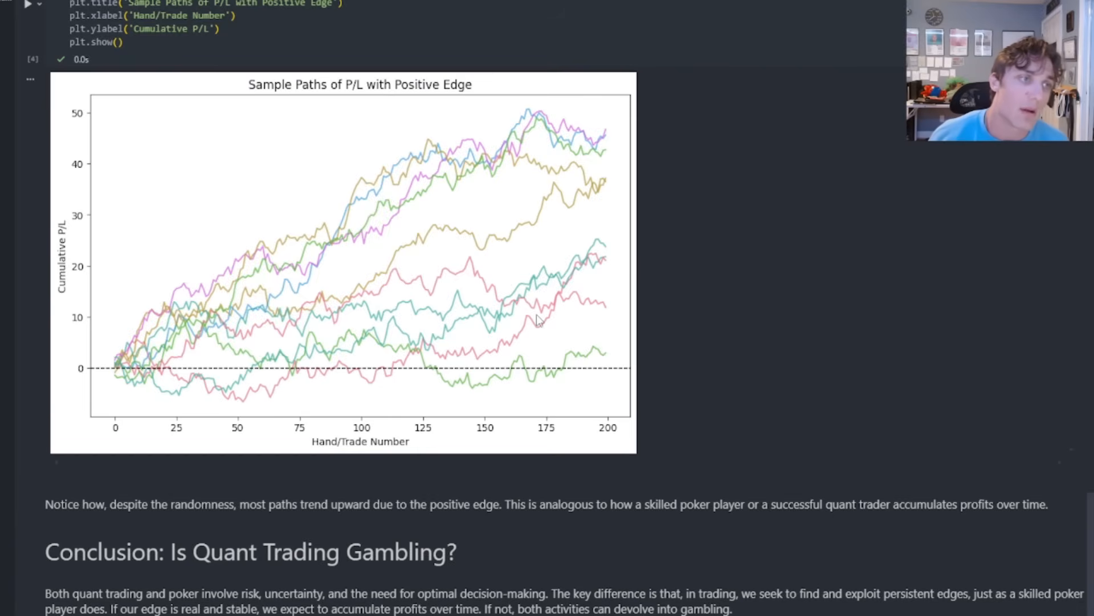
pyautogui.moveTo(413, 309)
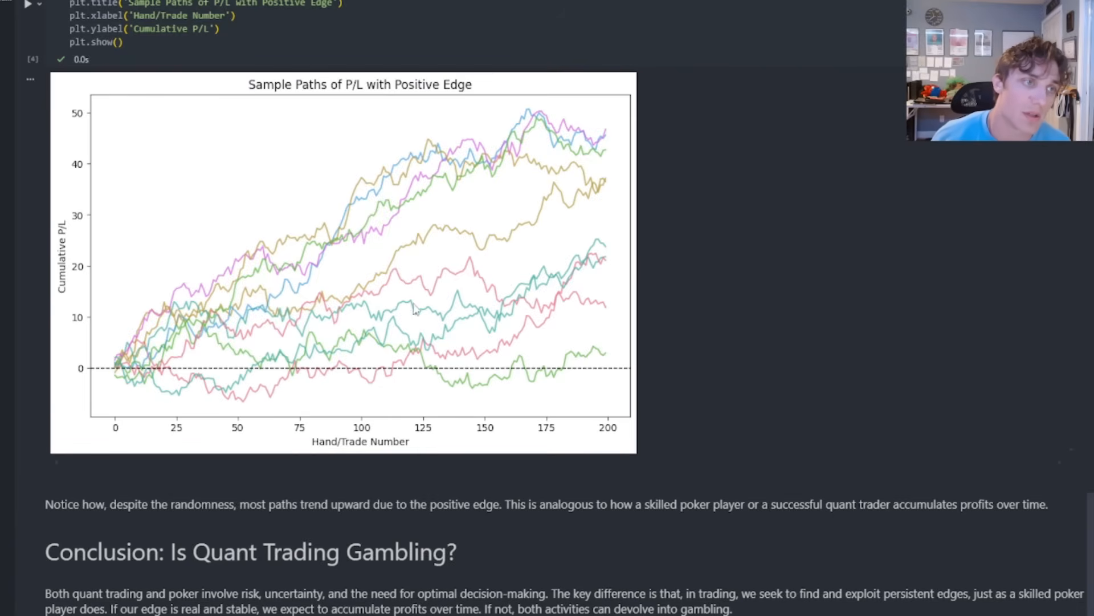
pyautogui.moveTo(532, 232)
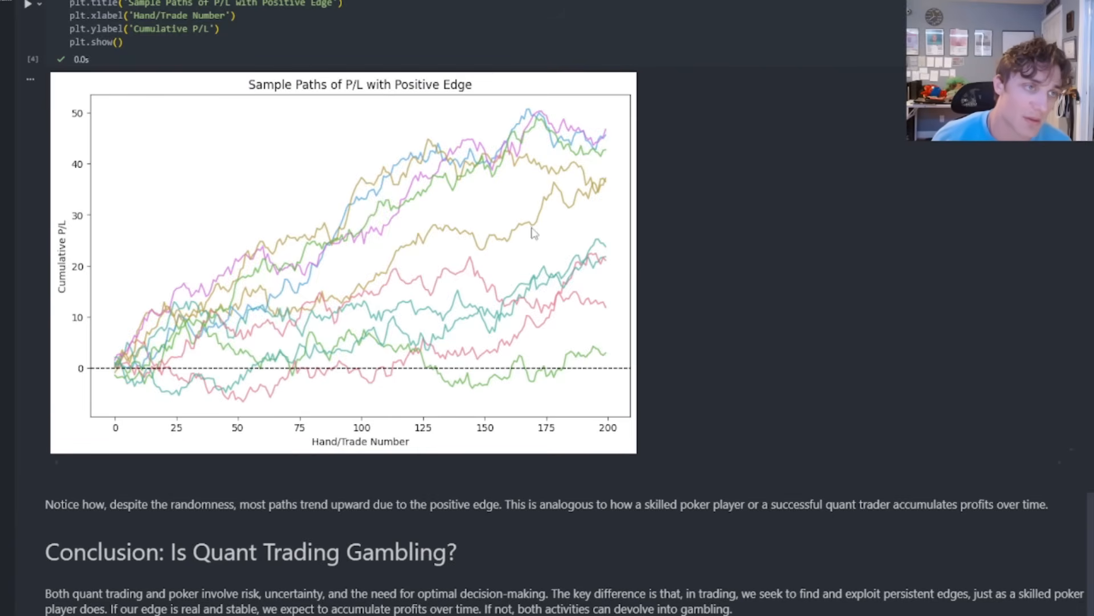
pyautogui.moveTo(342, 253)
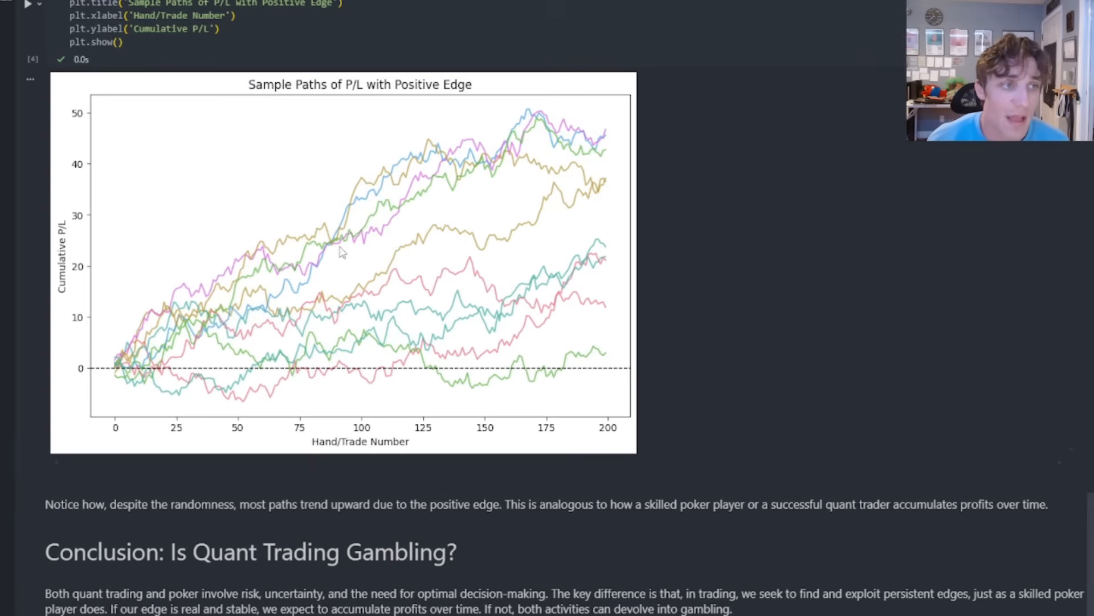
pyautogui.moveTo(420, 234)
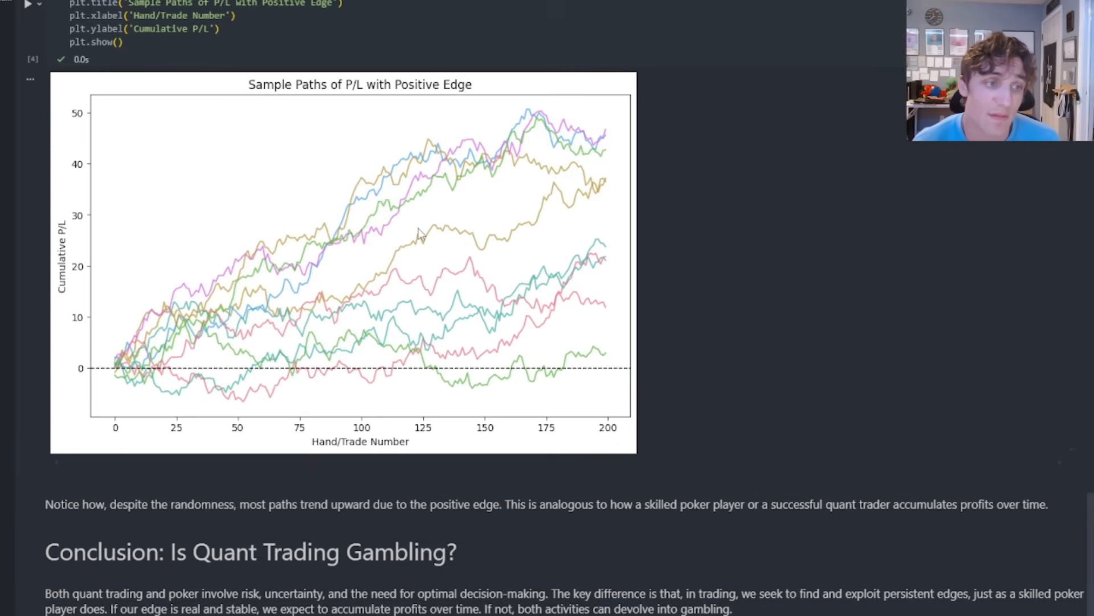
pyautogui.scroll(-3)
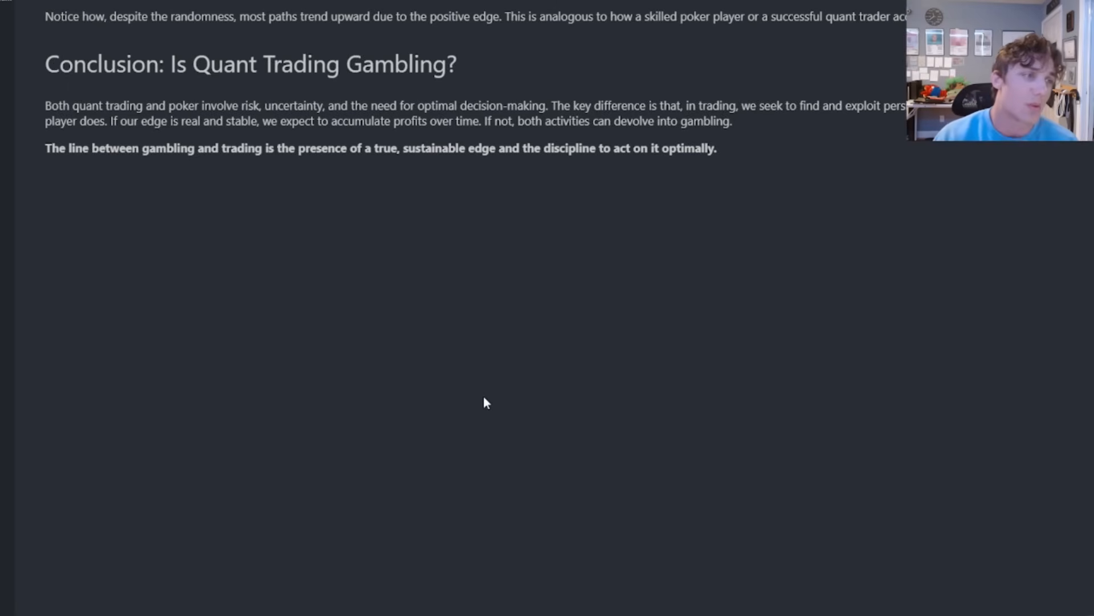